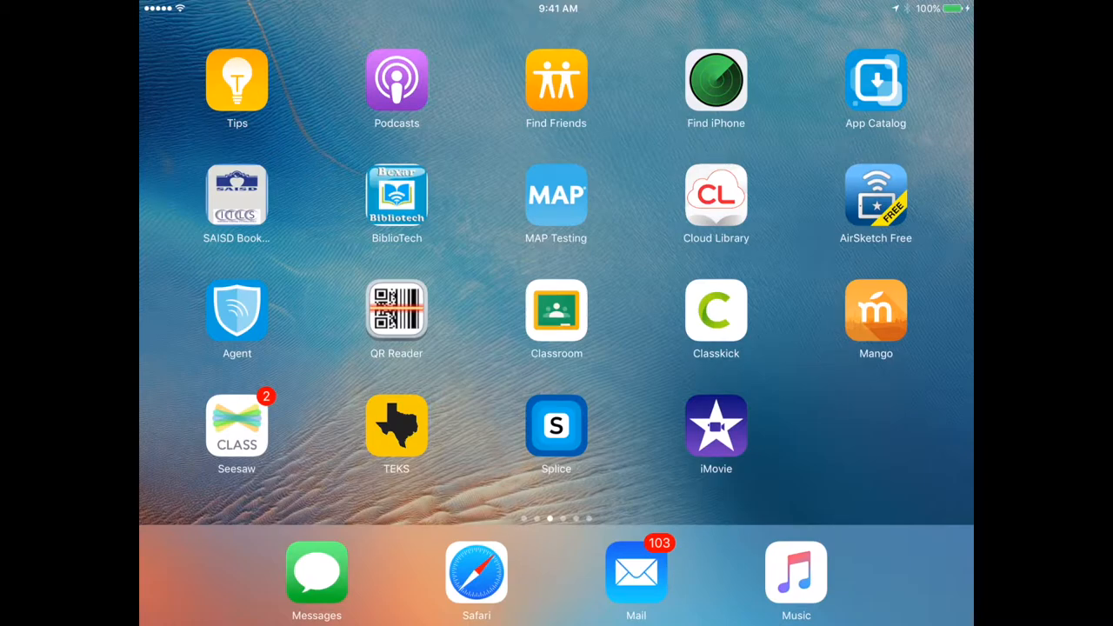
Launch iMovie from the Home Screen to reach its empty Projects page with Create Project.
left_click(714, 424)
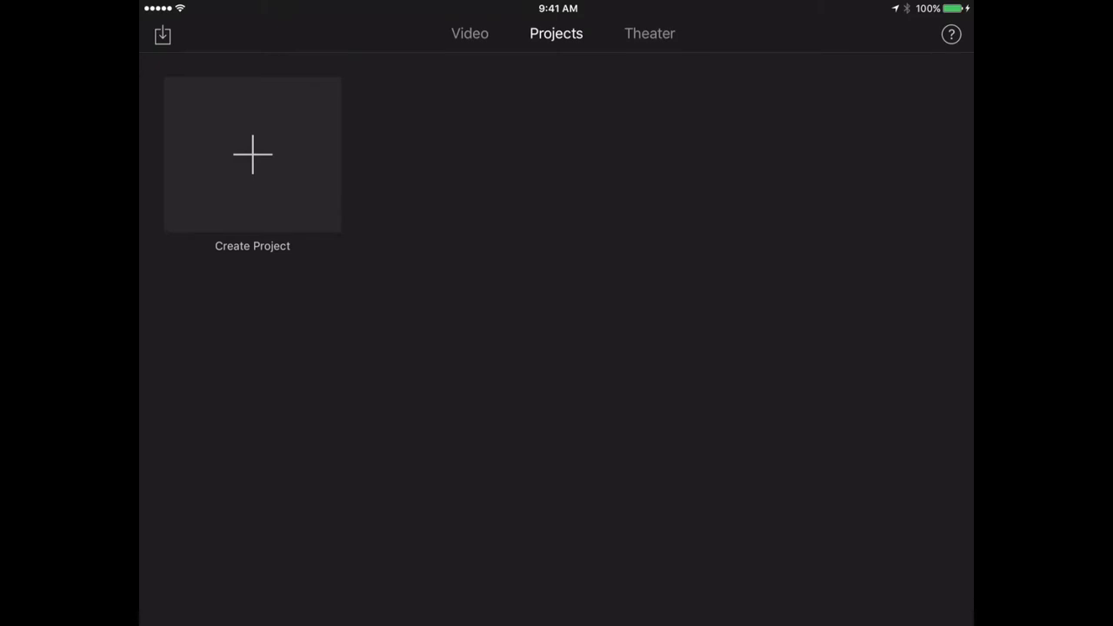
left_click(470, 33)
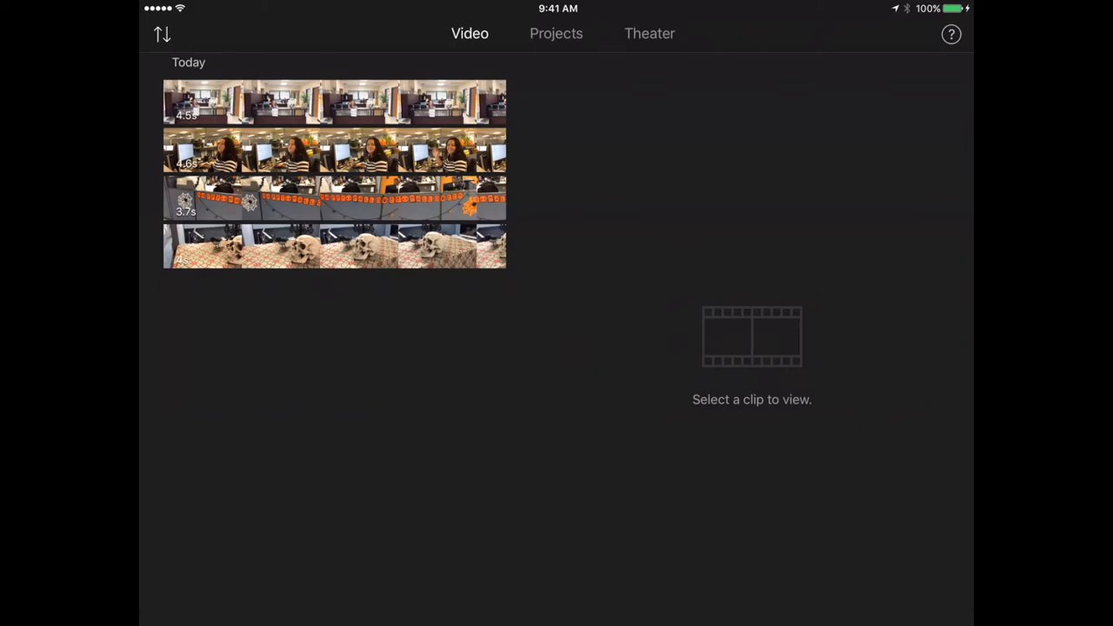
left_click(556, 33)
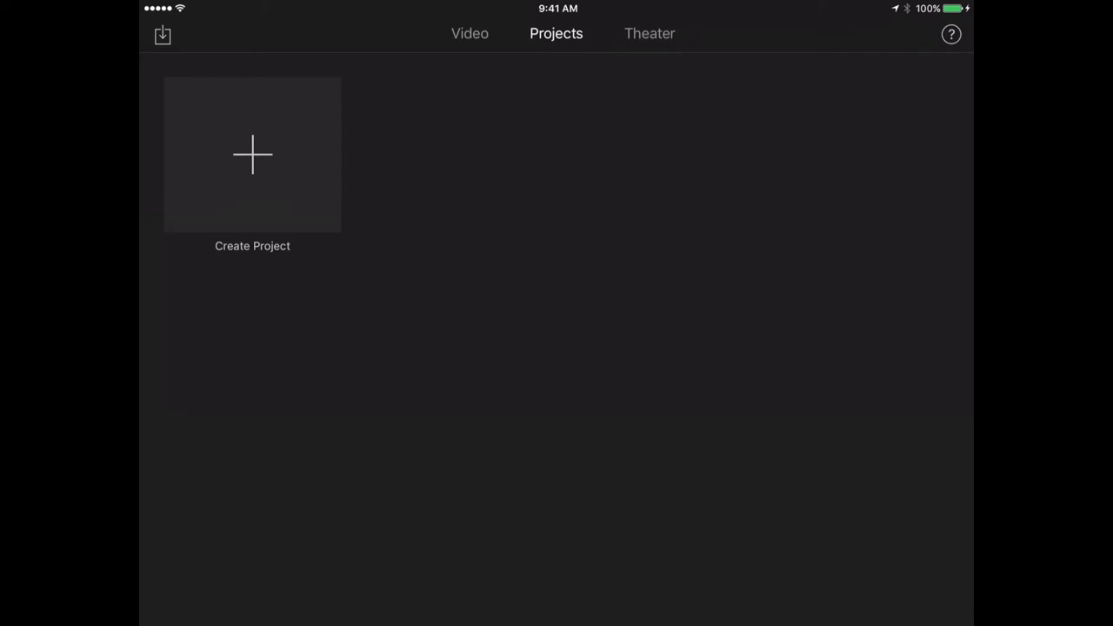